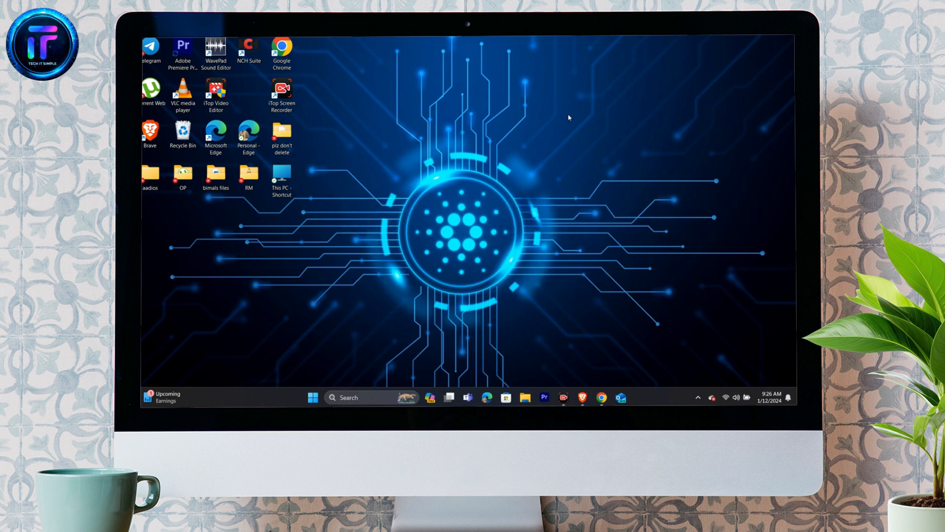
pyautogui.moveTo(573, 111)
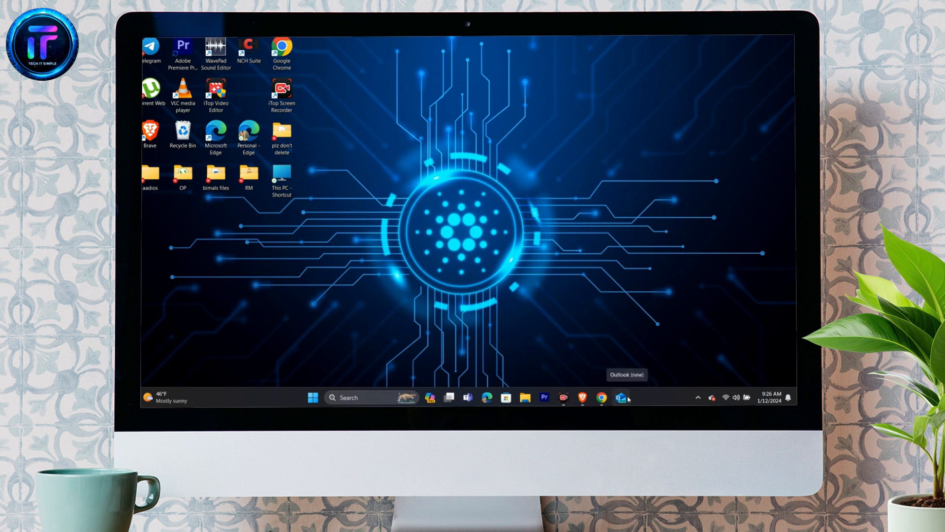
pyautogui.moveTo(600, 285)
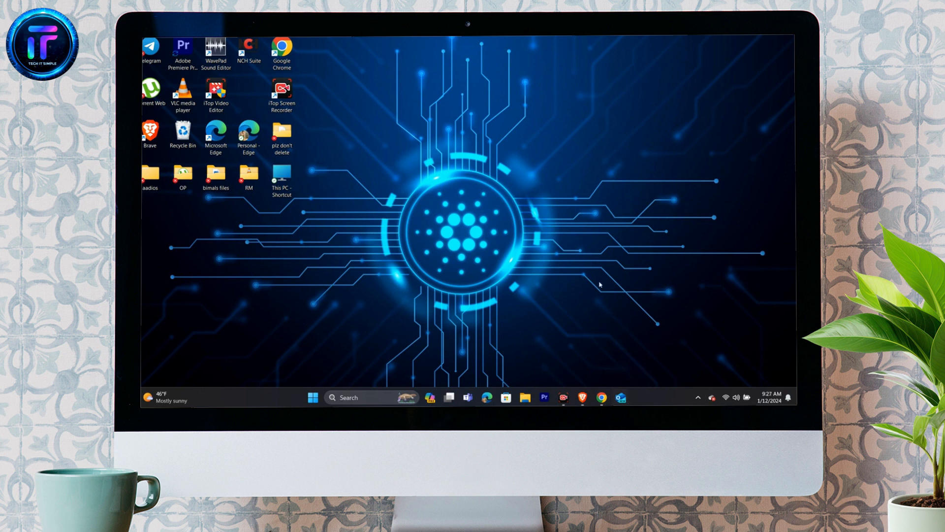
pyautogui.moveTo(625, 350)
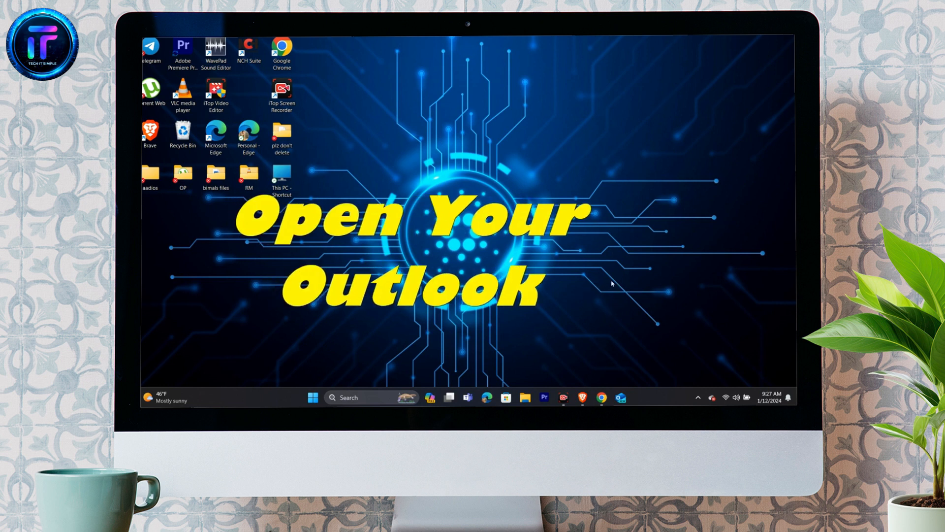
pyautogui.moveTo(621, 397)
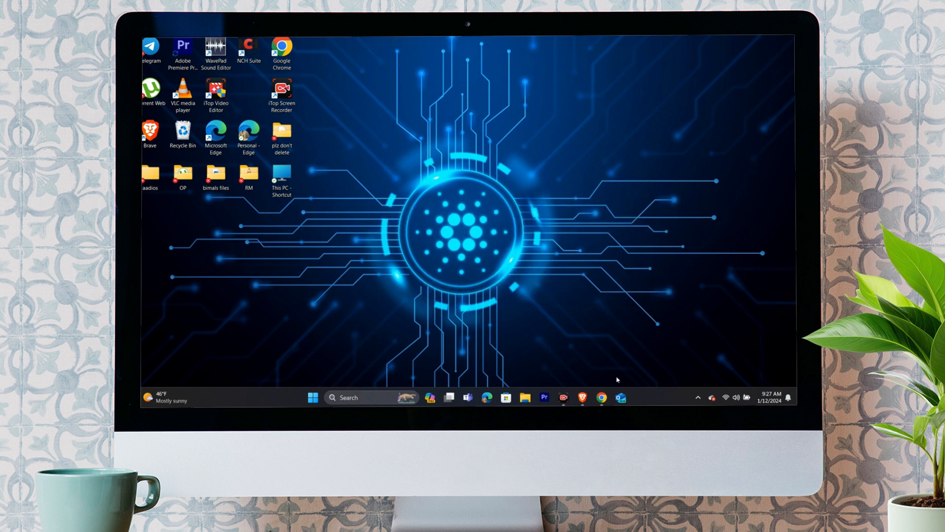
# Launch Outlook and submit 'contentcreator4552' as the new outlook.com address.
pyautogui.click(620, 396)
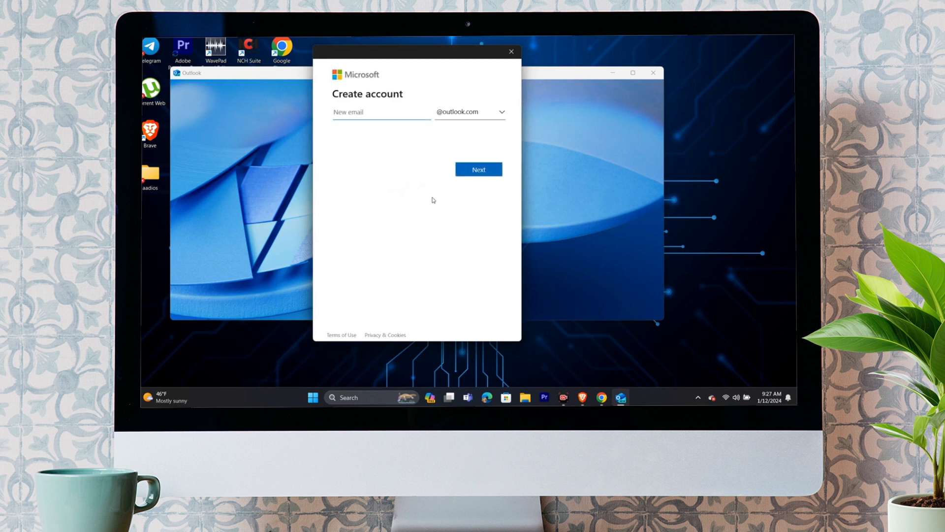
pyautogui.write('contentcreator4552')
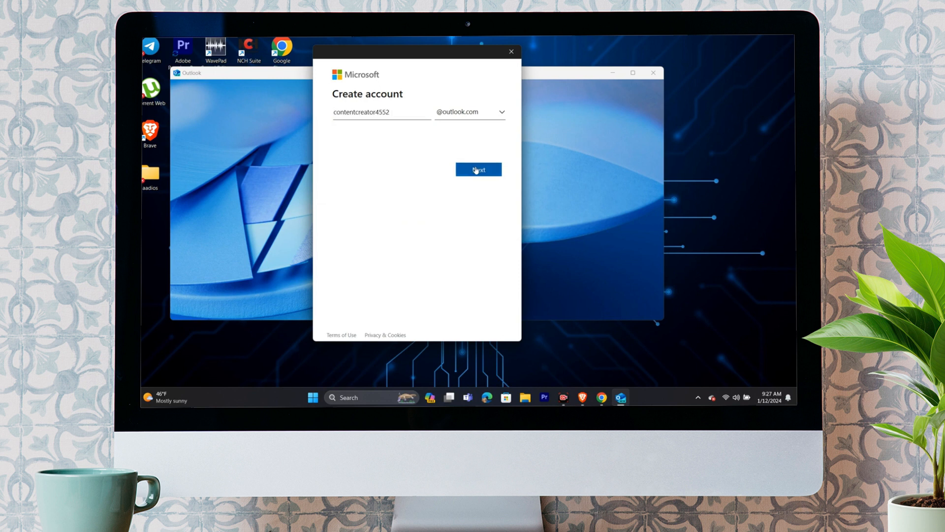
pyautogui.click(478, 170)
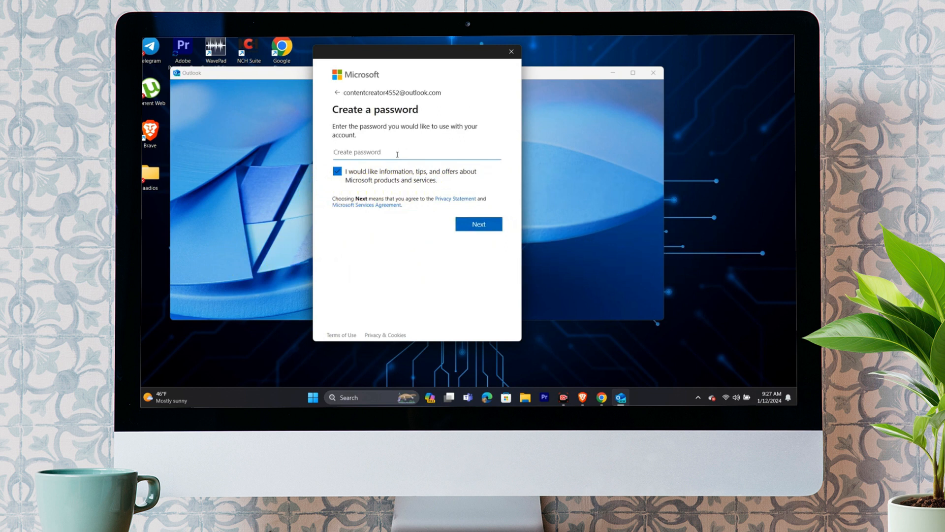
# Enter a password for the new account and continue to the name form.
pyautogui.write('•')
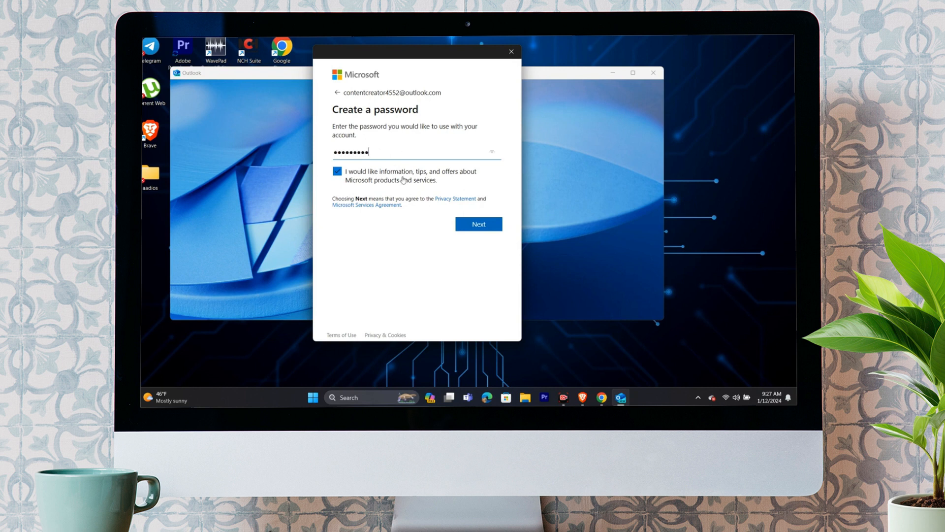
pyautogui.click(478, 224)
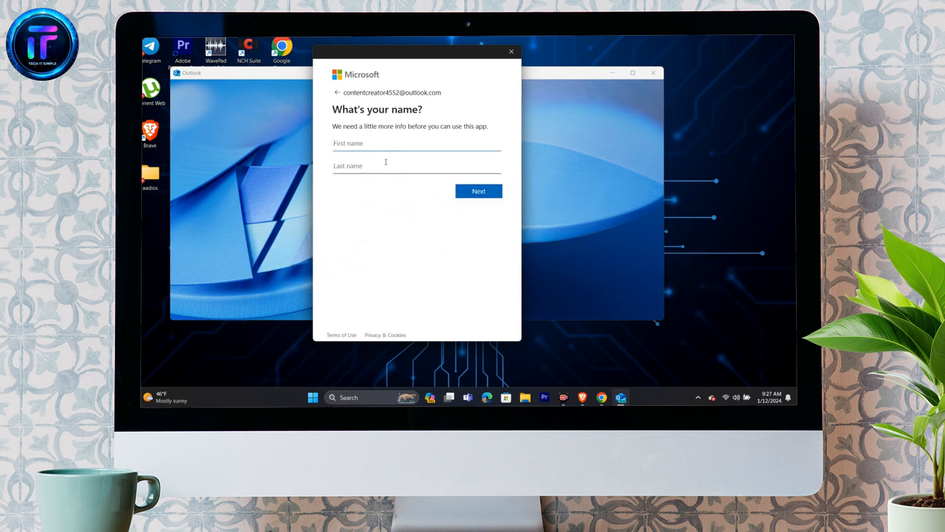
# Enter first name 'conten' and last name 'creator' and submit them.
pyautogui.click(410, 143)
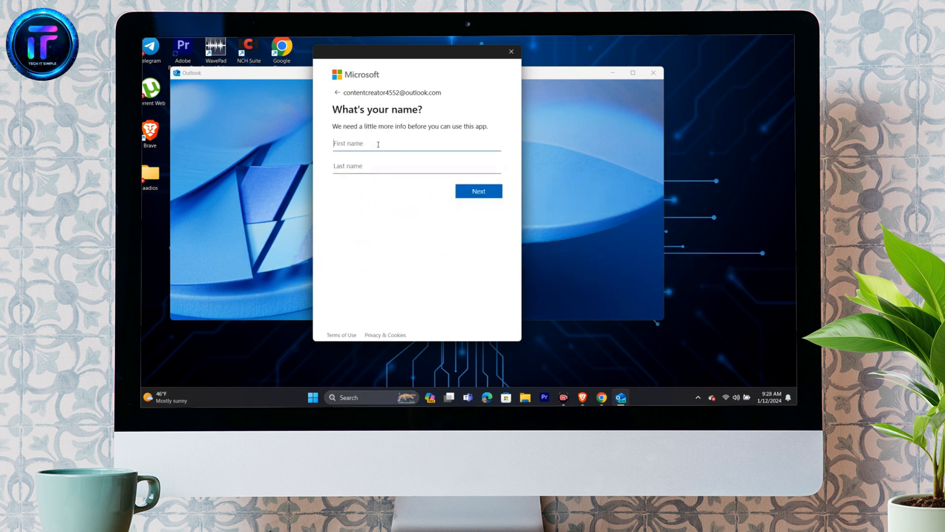
pyautogui.write('conten')
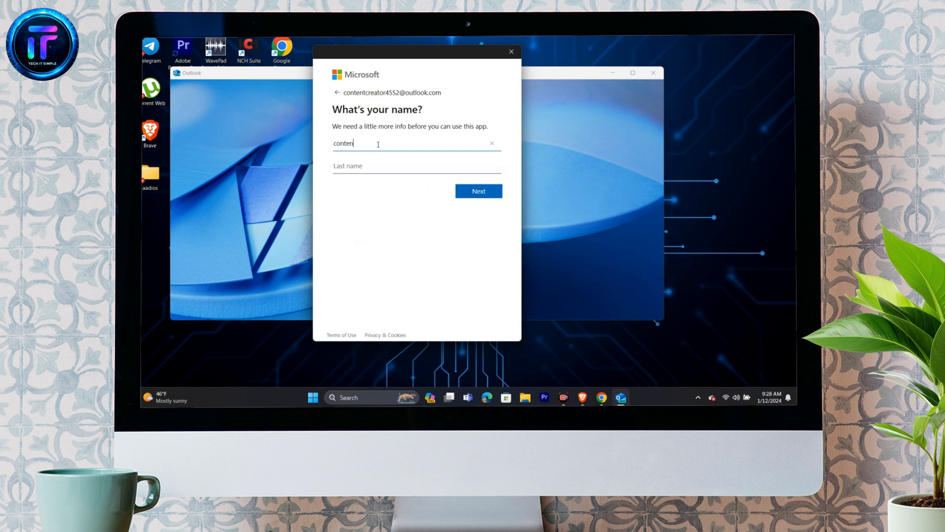
pyautogui.click(416, 165)
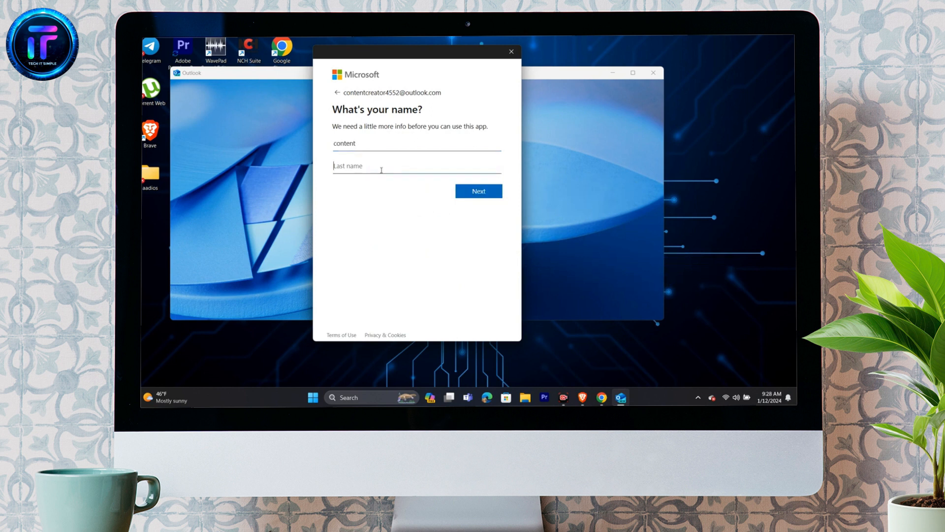
pyautogui.write('creator')
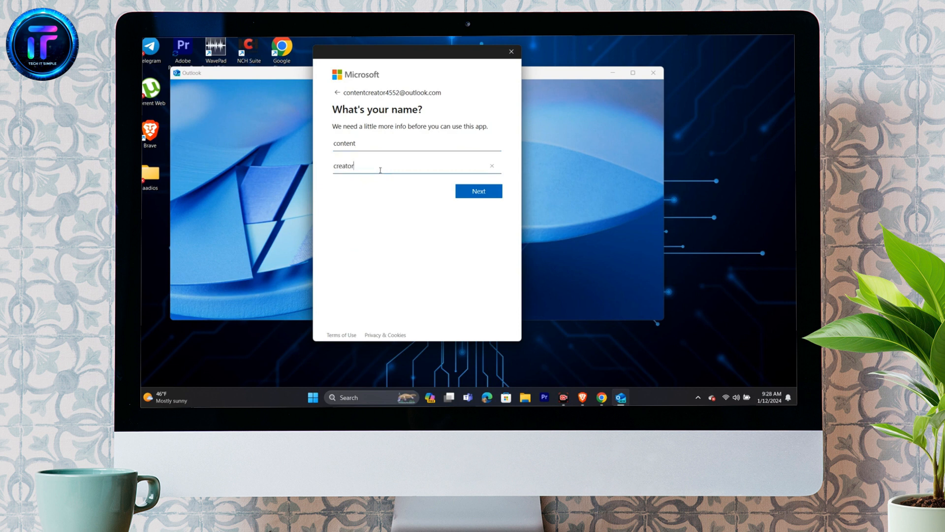
pyautogui.click(478, 191)
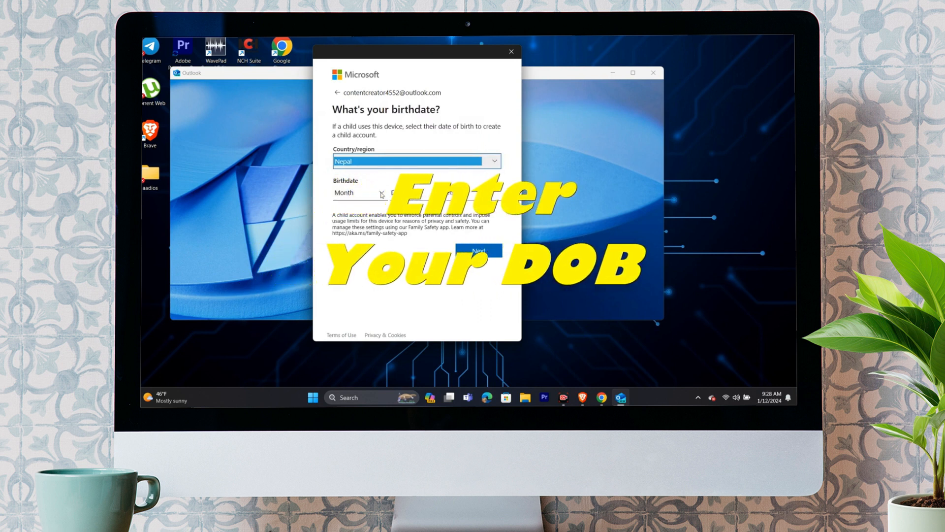
# Choose January 1 as the birth month and day with year 2000.
pyautogui.click(358, 192)
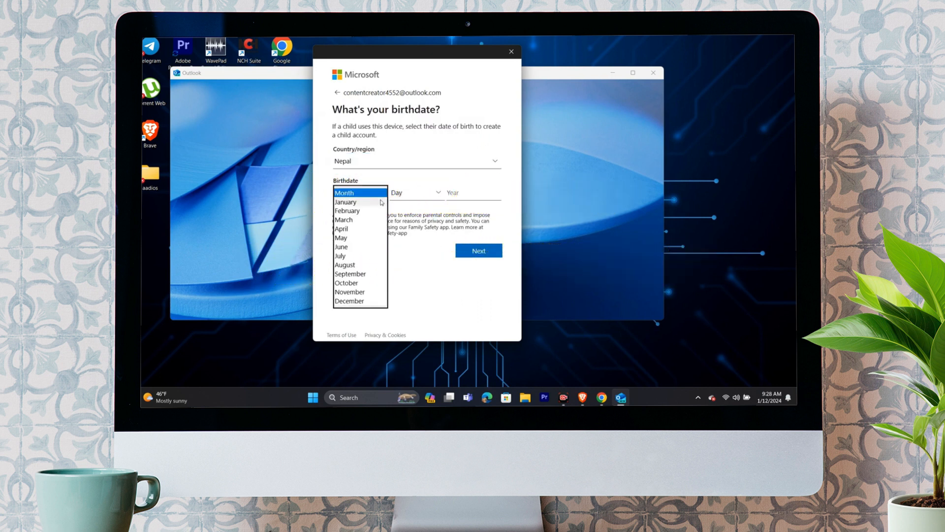
pyautogui.click(415, 192)
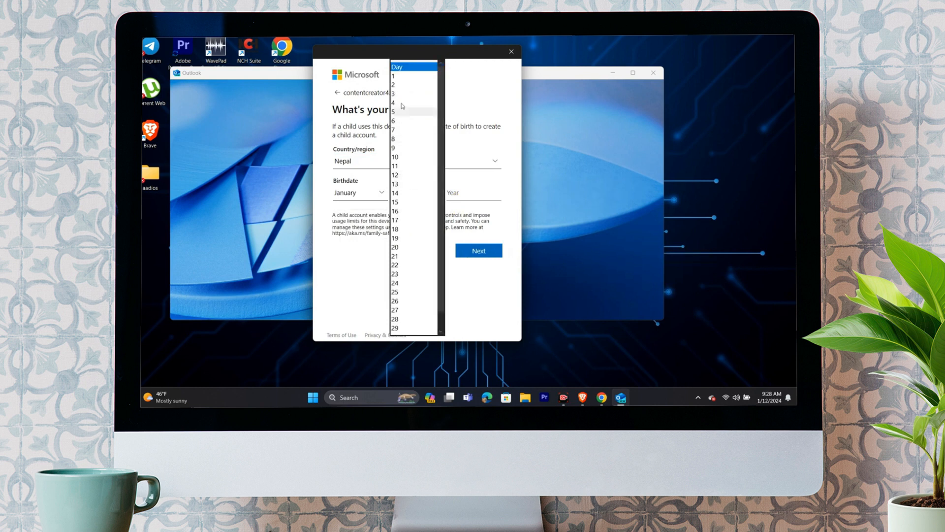
pyautogui.click(393, 76)
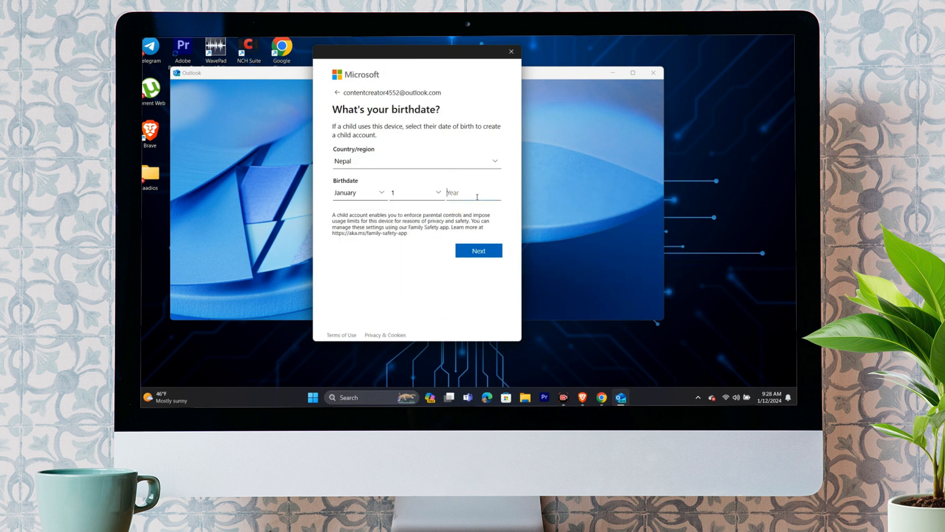
pyautogui.write('2000')
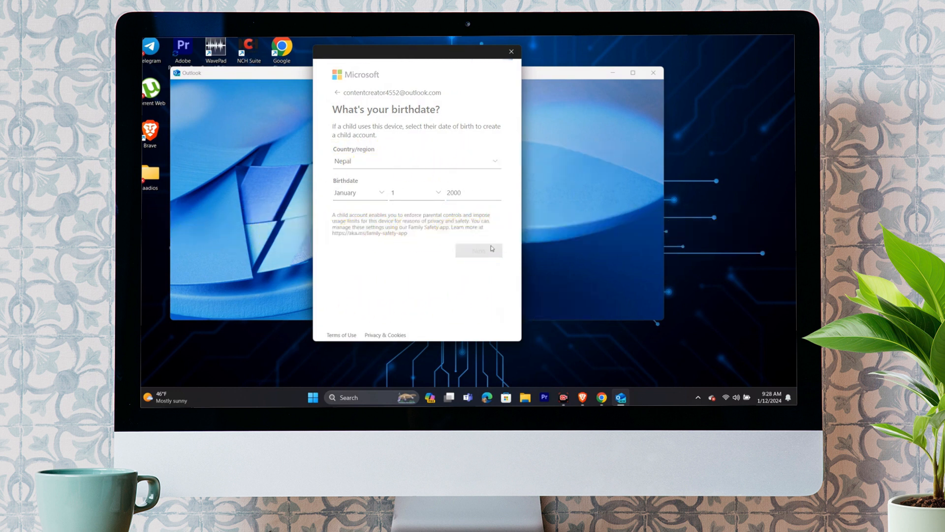
# Submit the birthdate and verify identity with the Windows PIN.
pyautogui.click(478, 249)
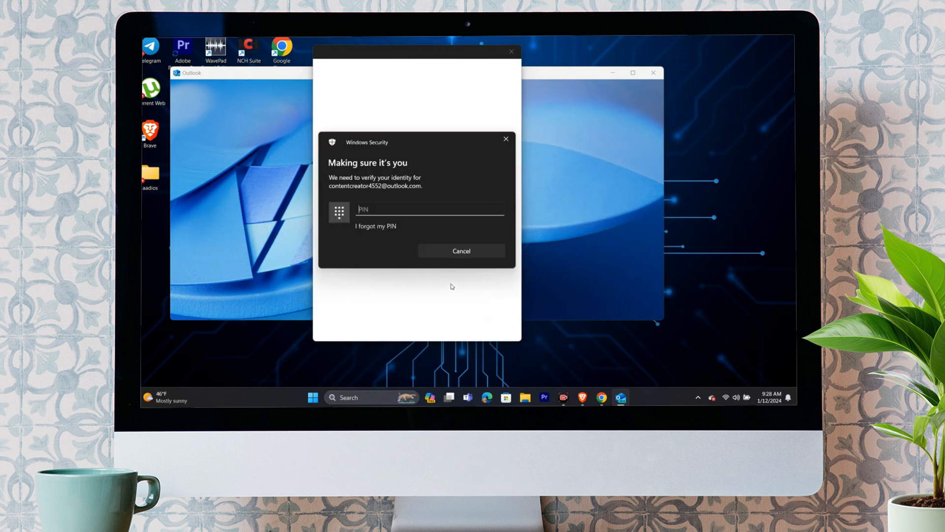
pyautogui.moveTo(420, 226)
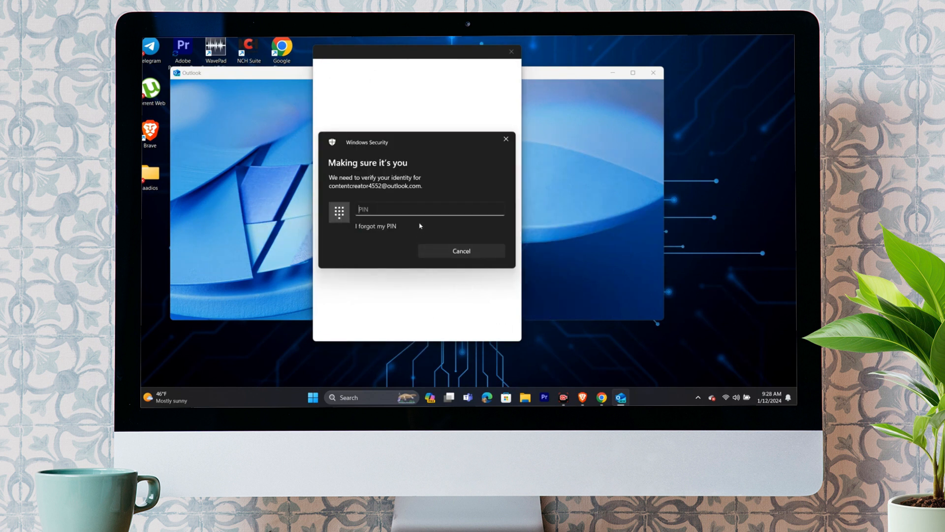
pyautogui.write('1')
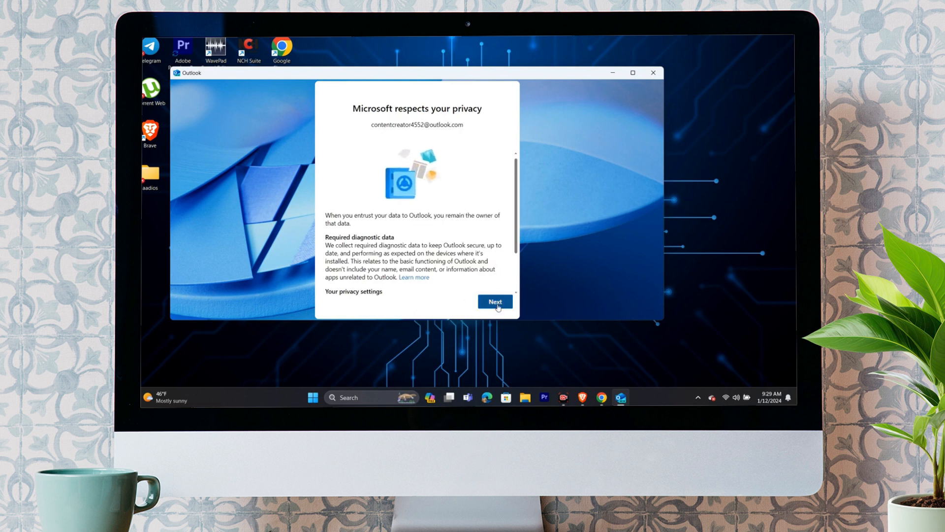
# Accept the privacy notice with 'Yes, send optional data' and continue so Outlook loads.
pyautogui.click(494, 302)
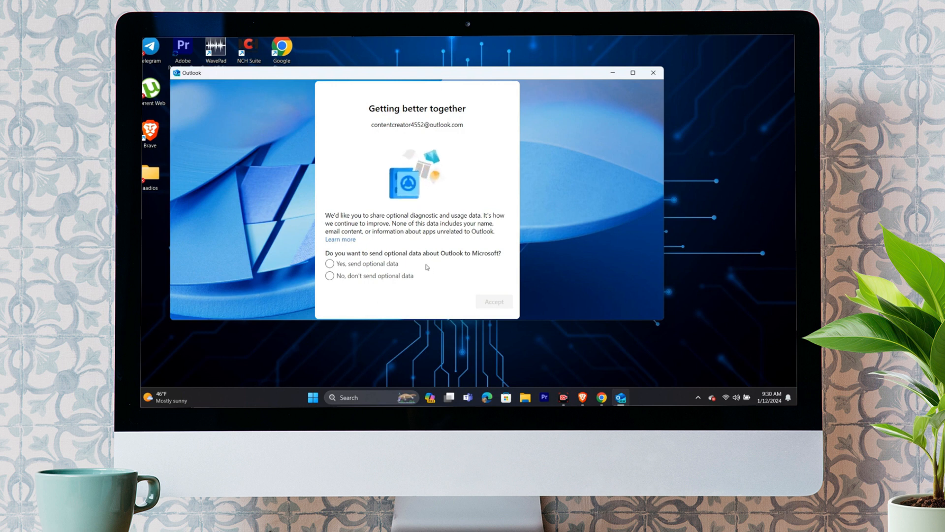
pyautogui.click(330, 264)
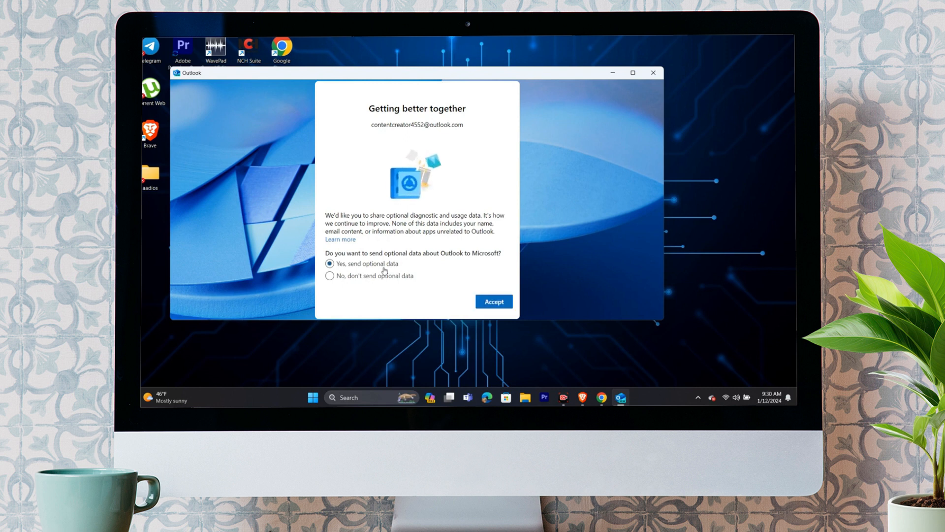
pyautogui.click(494, 302)
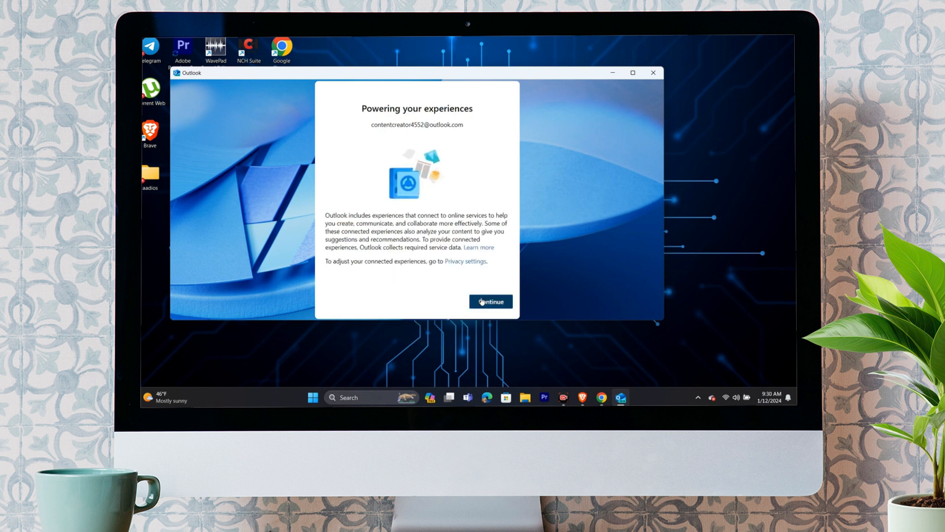
pyautogui.click(489, 301)
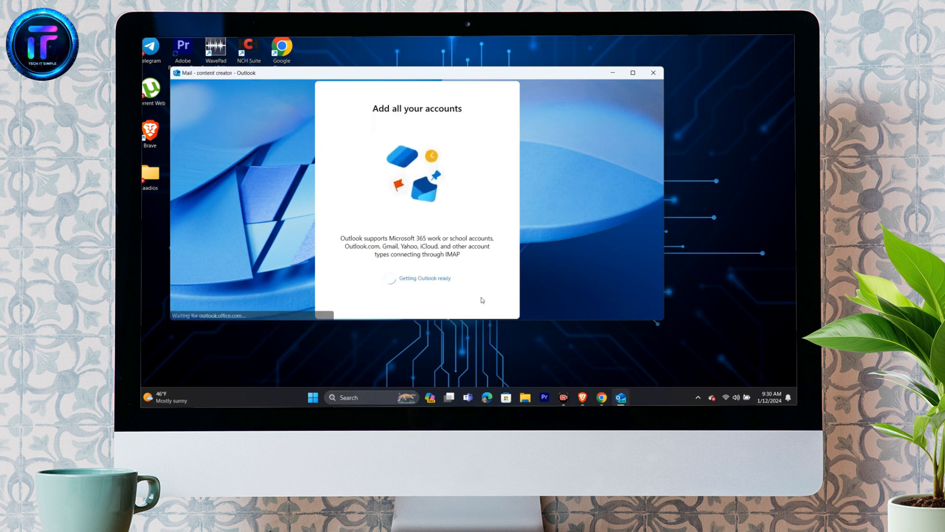